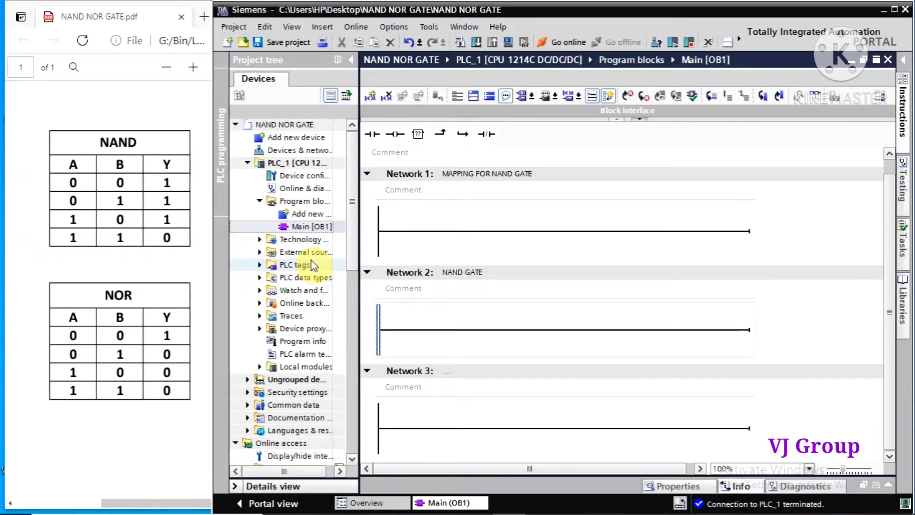
pyautogui.moveTo(153, 283)
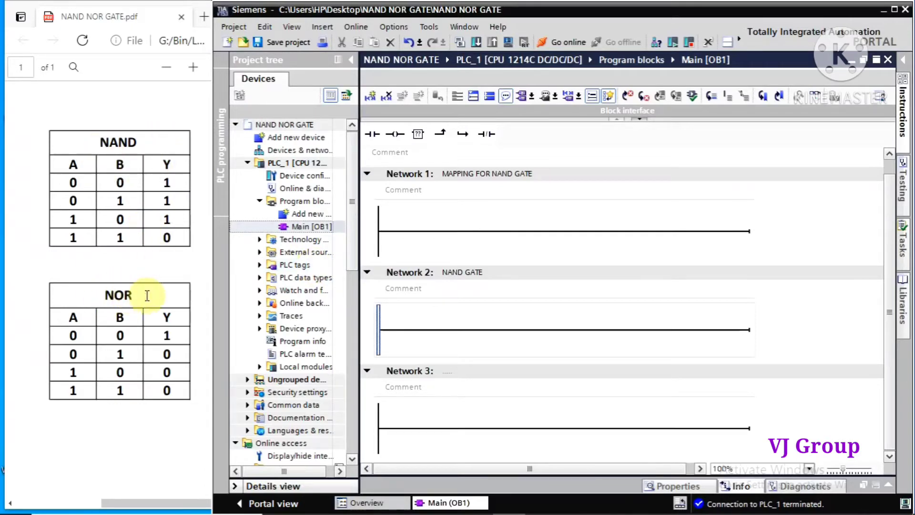
pyautogui.moveTo(156, 151)
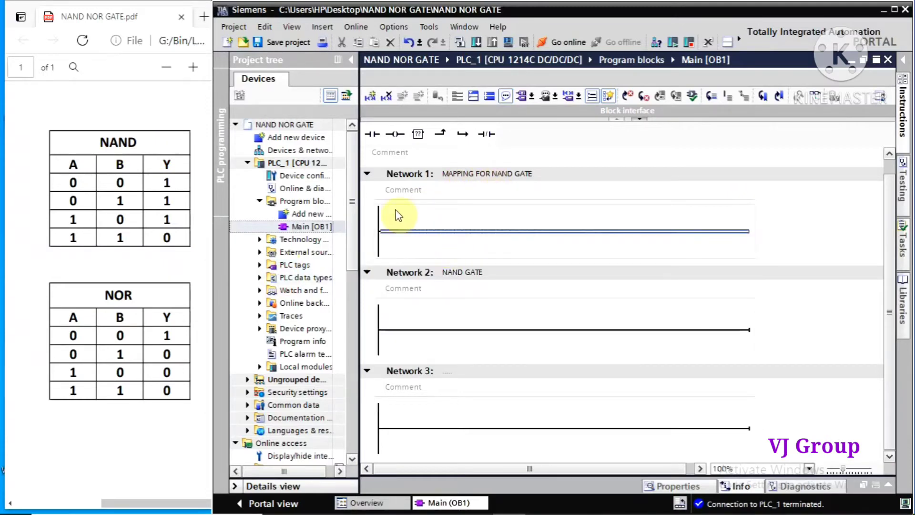
# Step: Build two Network 1 rungs: contacts %M0.0 and %M0.1 driving coils %M1.0 and %M1.1
pyautogui.click(372, 134)
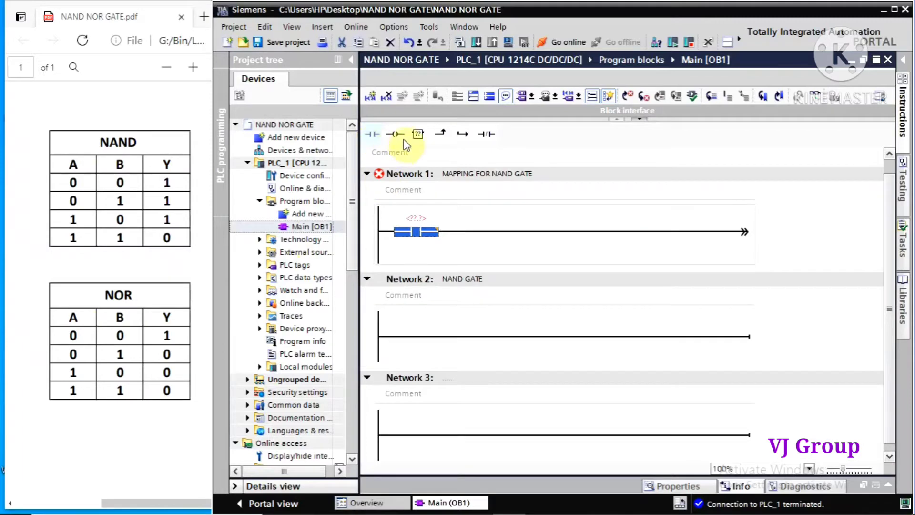
pyautogui.click(396, 134)
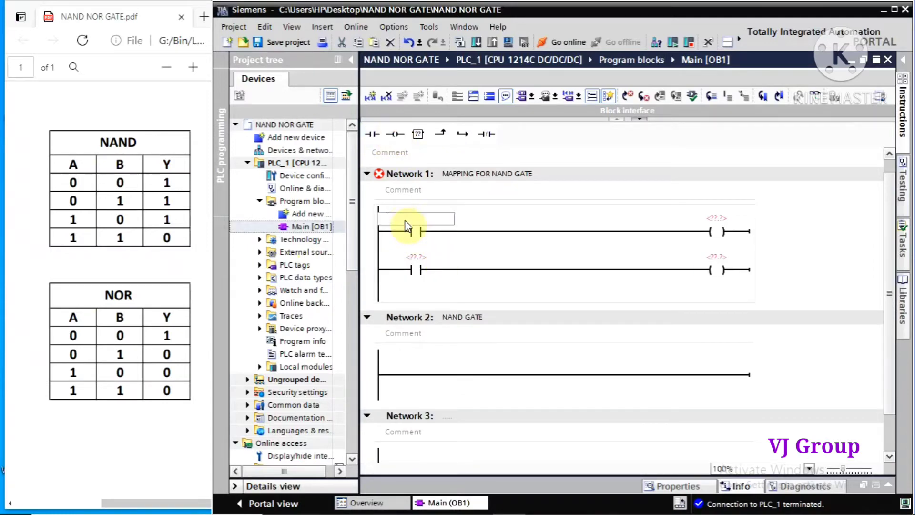
pyautogui.write('%M0.0')
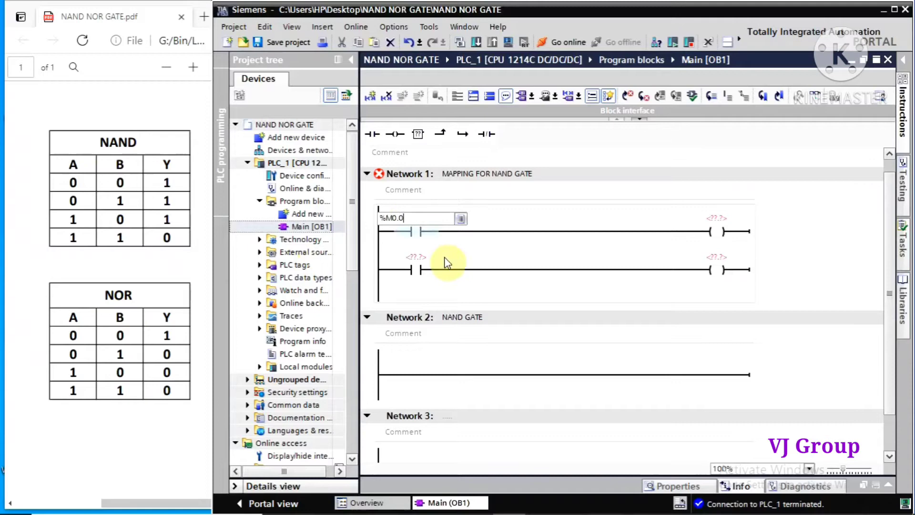
pyautogui.click(416, 263)
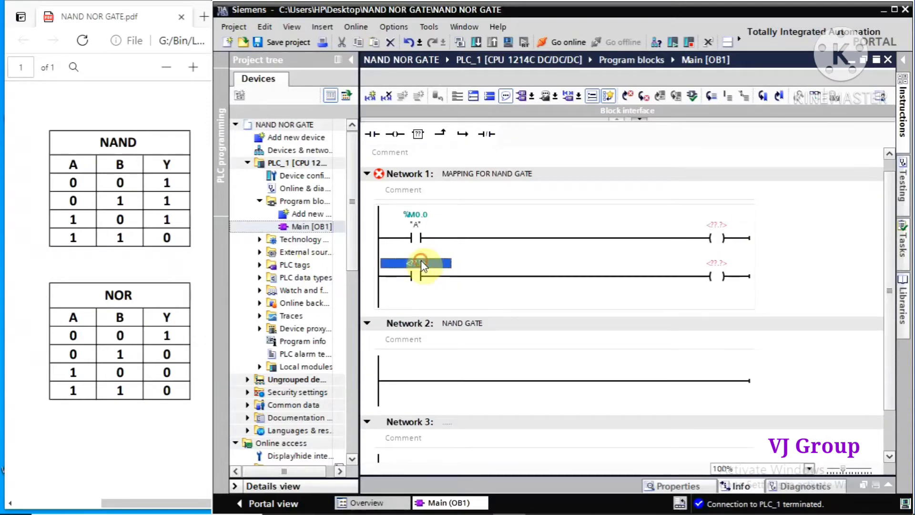
pyautogui.write('M0.1')
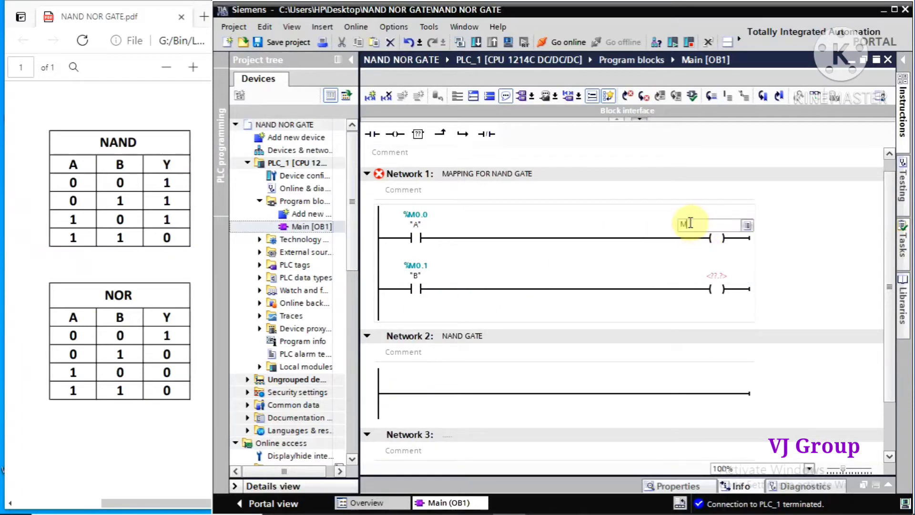
pyautogui.write('%M1.0')
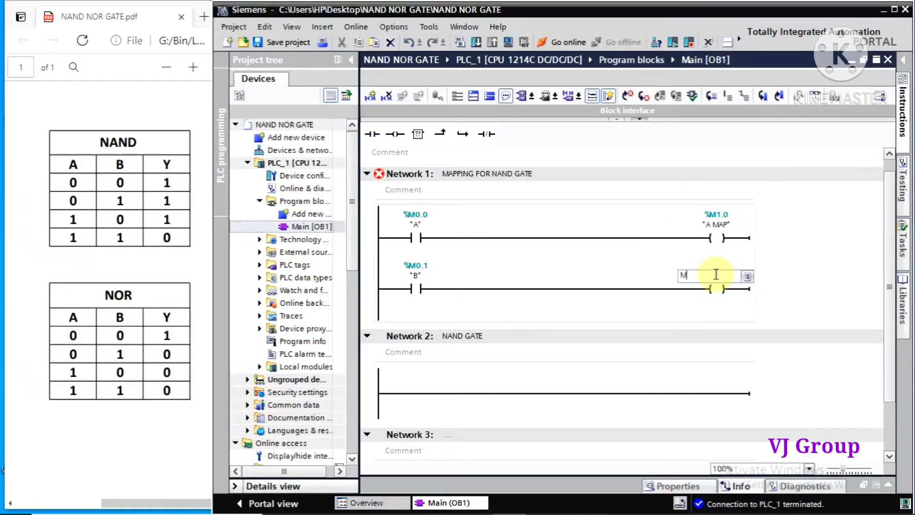
pyautogui.write('%M1.1')
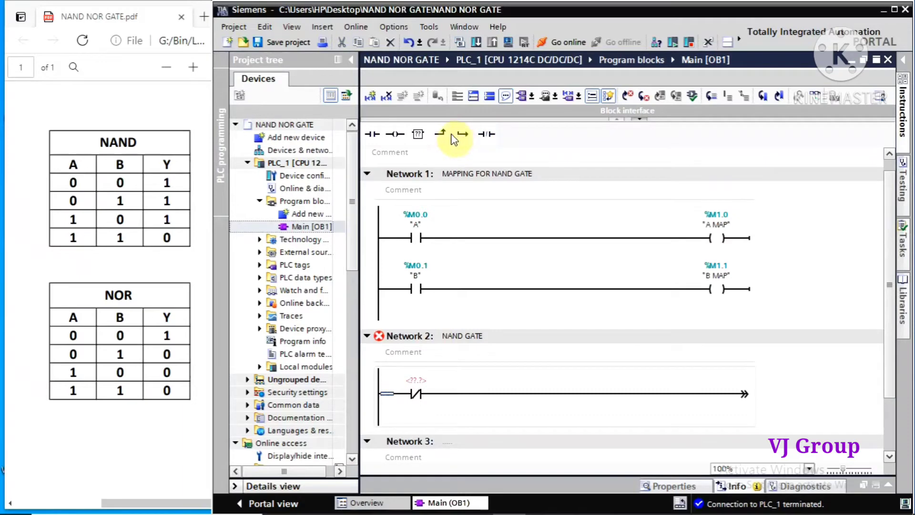
# Step: Place parallel NC contacts %M1.0 and %M1.1 in Network 2 driving LAMP coil %Q0.0
pyautogui.click(487, 134)
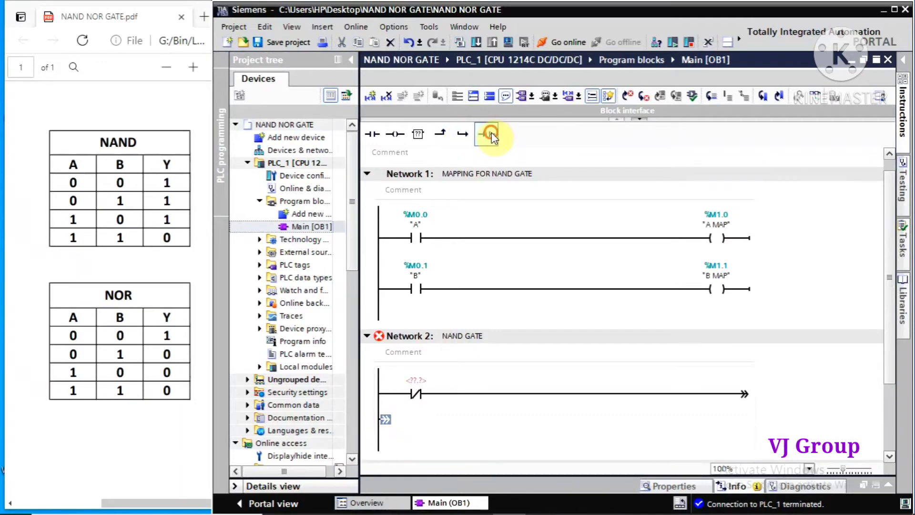
pyautogui.click(485, 134)
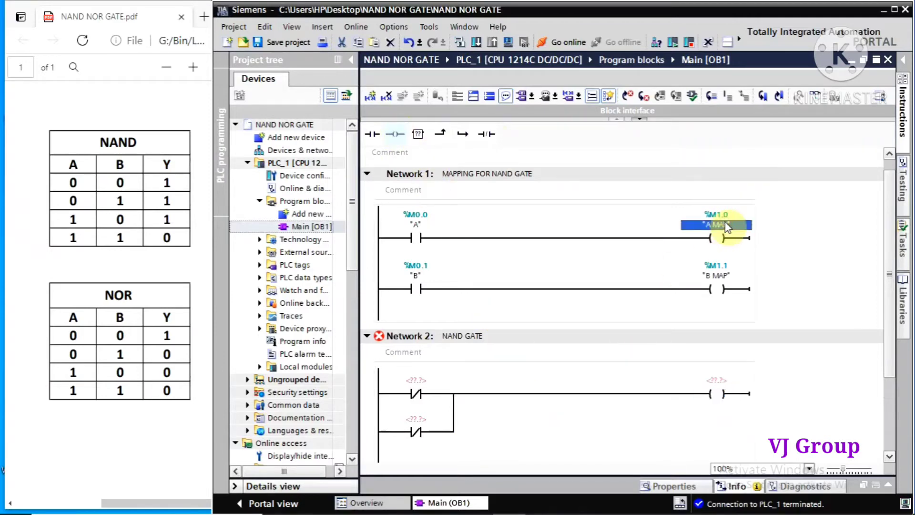
pyautogui.click(412, 381)
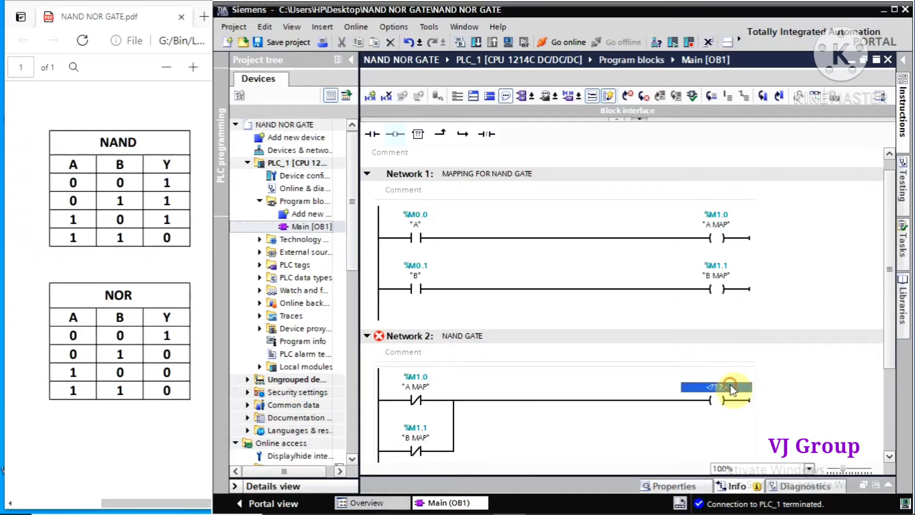
pyautogui.write('Q0.0')
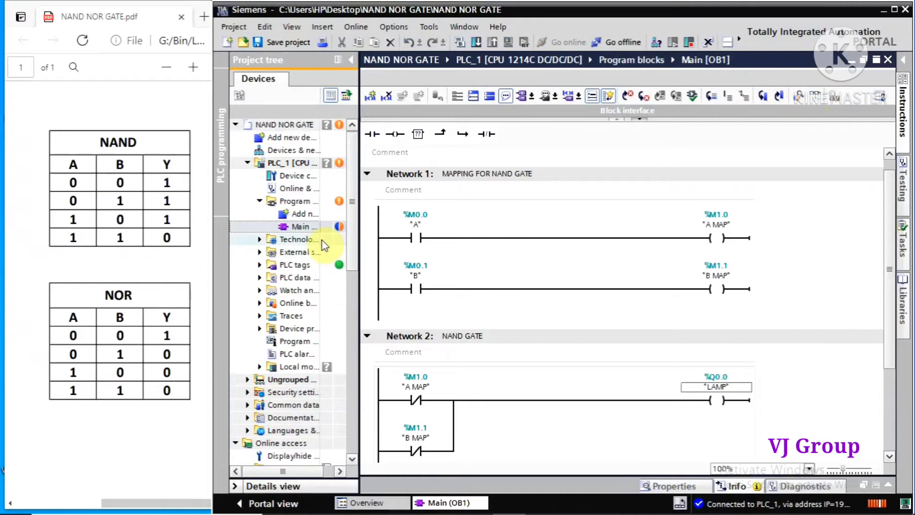
# Step: Download only the changed Main [OB1] software to PLC_1 and load it
pyautogui.rightClick(299, 227)
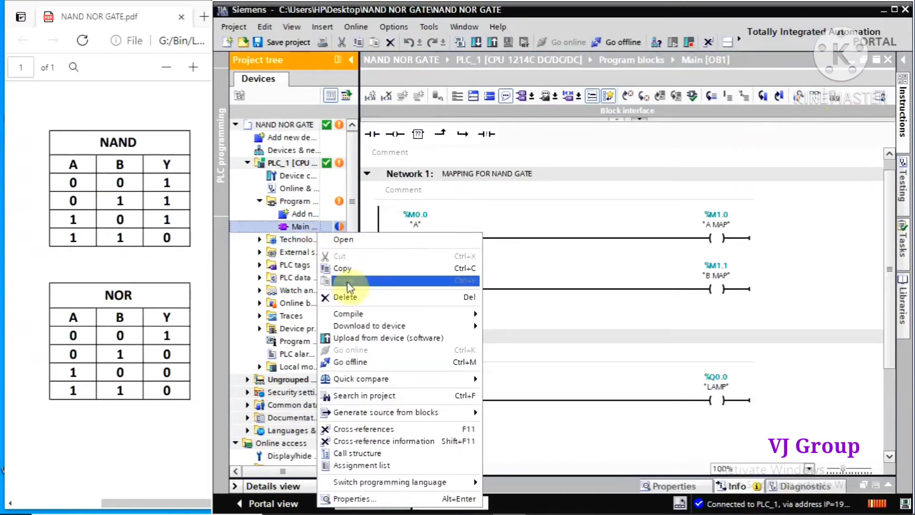
pyautogui.moveTo(397, 326)
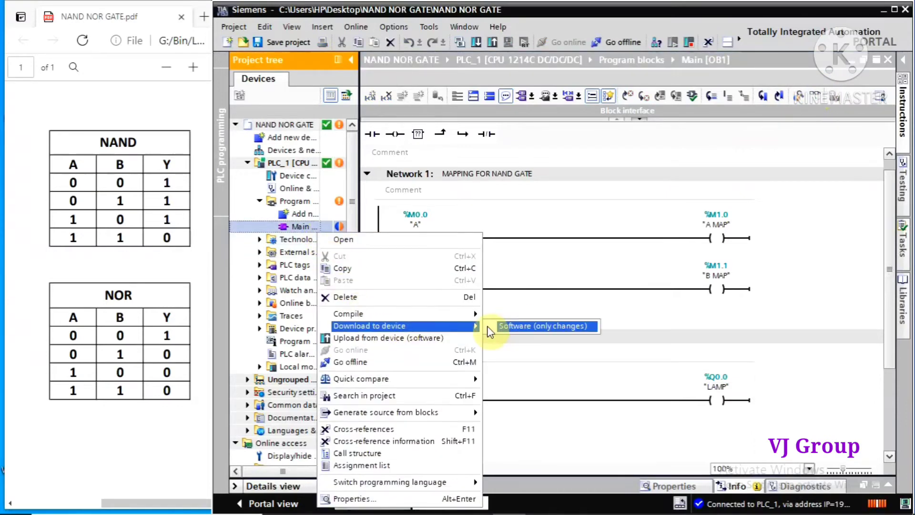
pyautogui.click(546, 326)
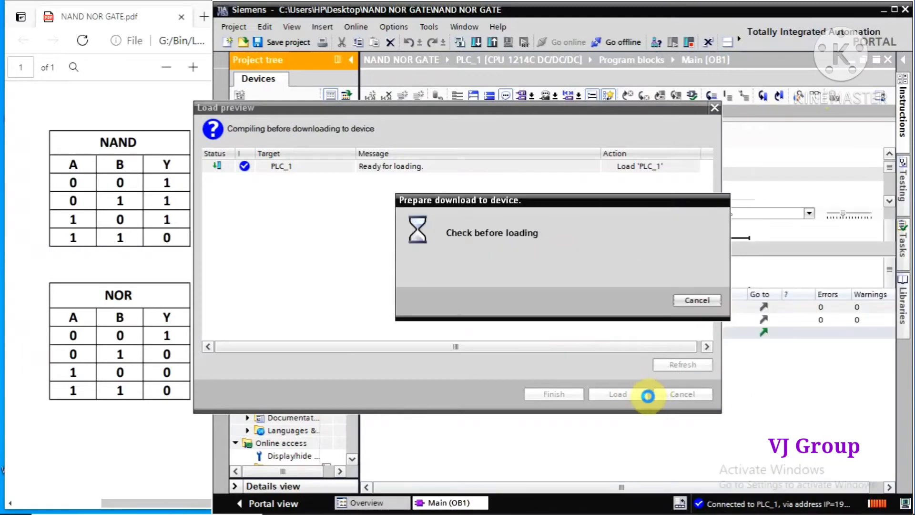
pyautogui.click(617, 394)
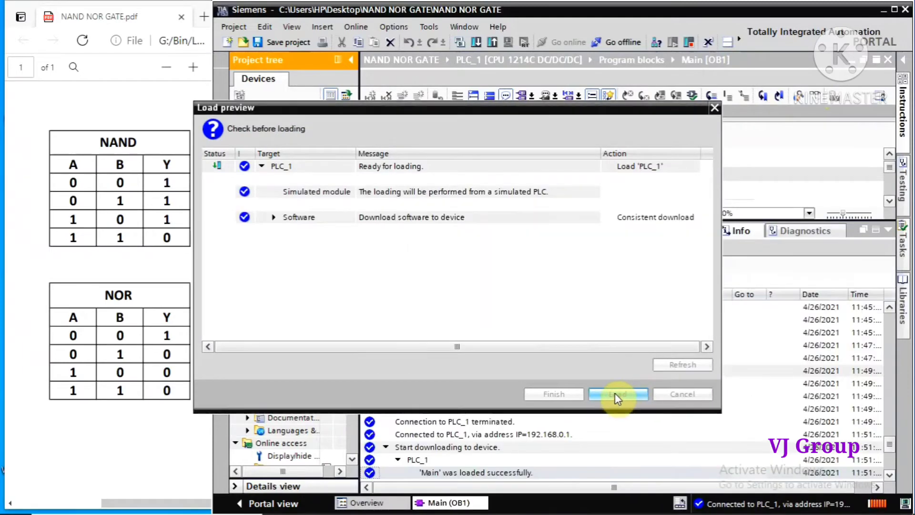
pyautogui.click(618, 393)
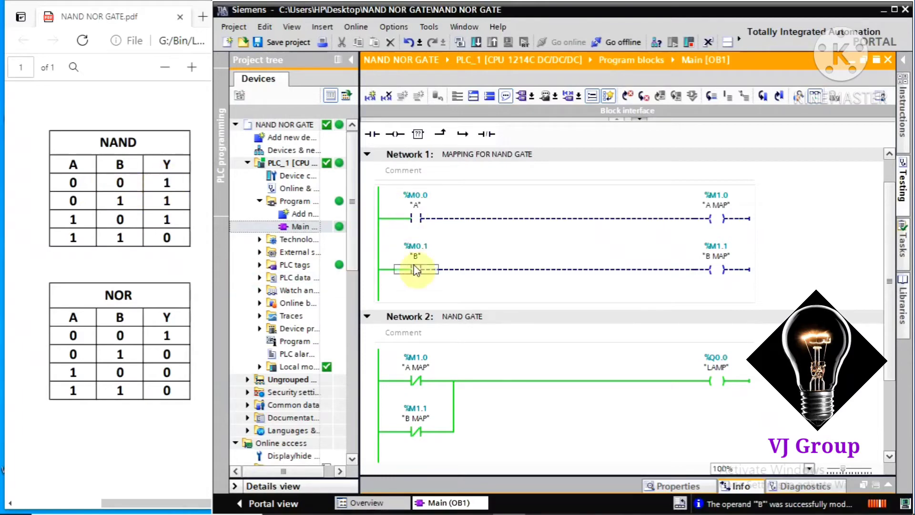
pyautogui.moveTo(723, 376)
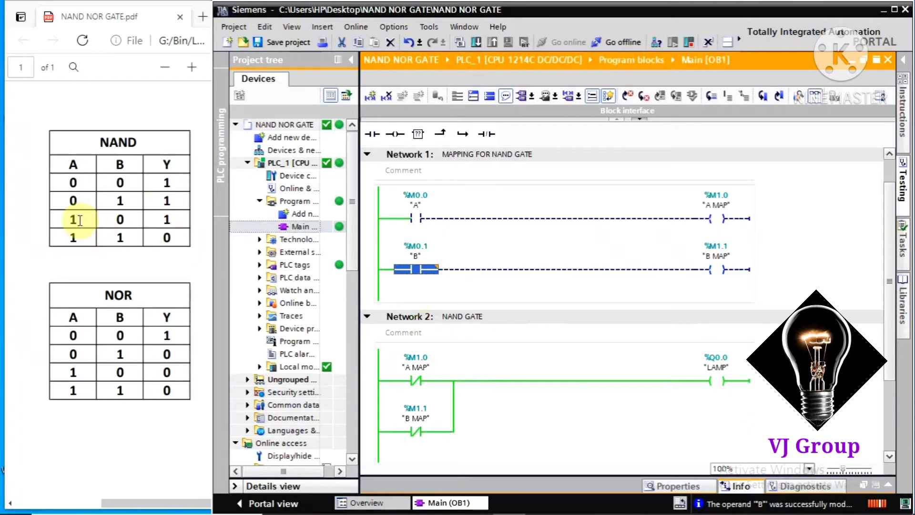
# Step: Toggle operands A and B online and confirm LAMP goes off when both are 1
pyautogui.click(416, 218)
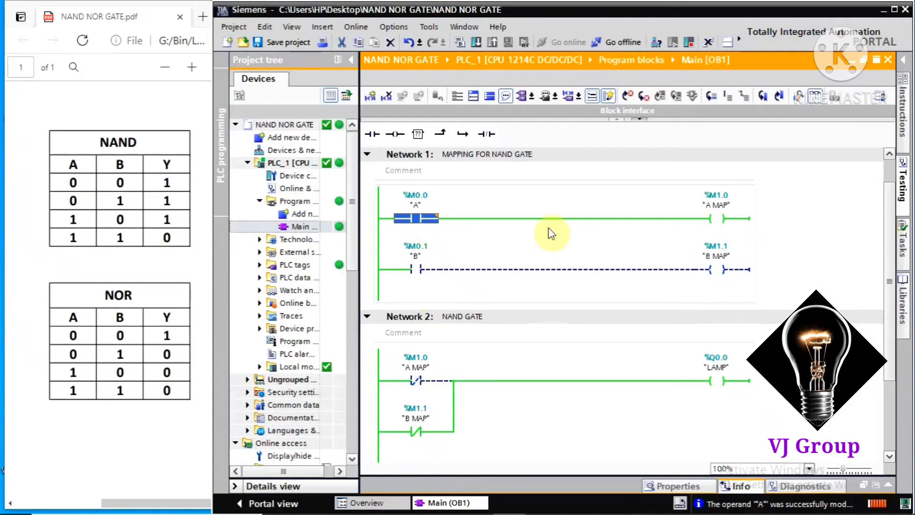
pyautogui.moveTo(542, 319)
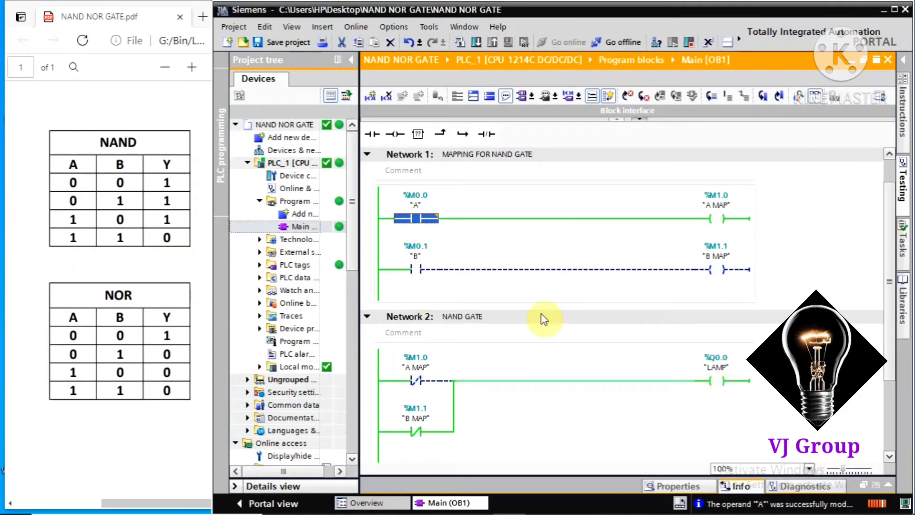
pyautogui.moveTo(458, 239)
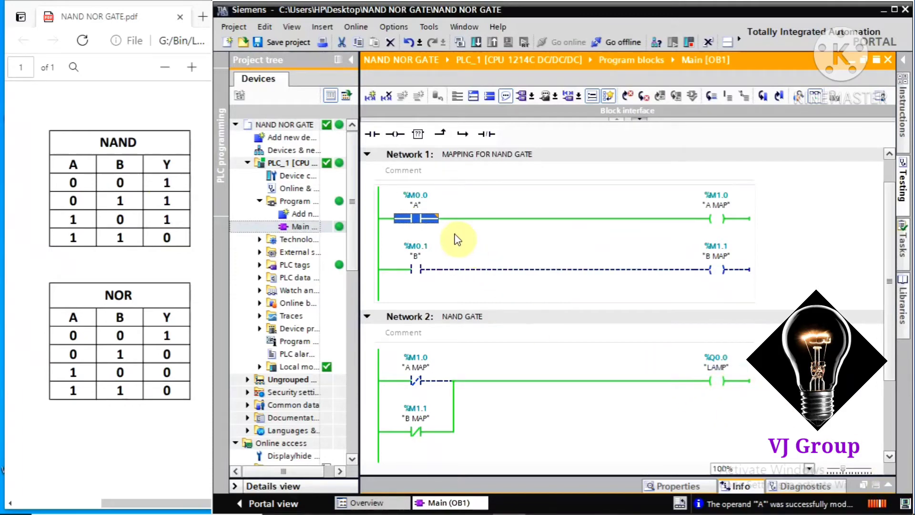
pyautogui.moveTo(100, 243)
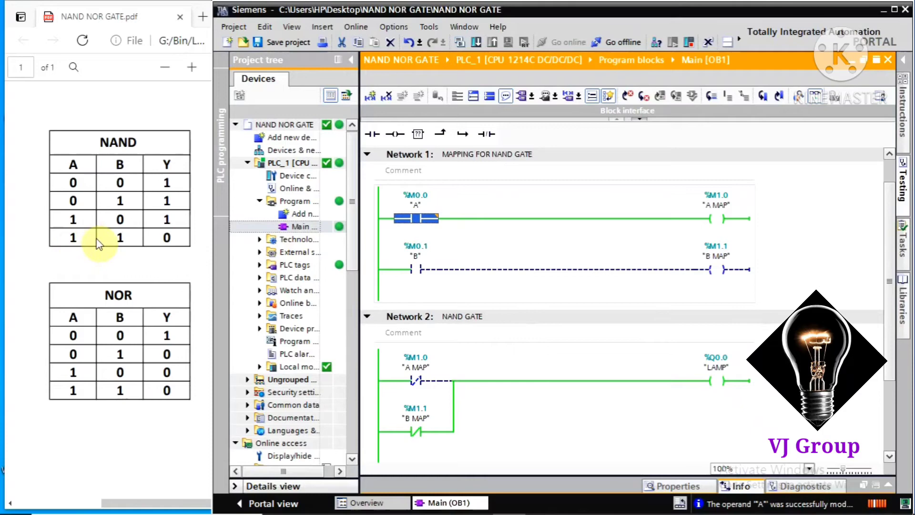
pyautogui.click(413, 269)
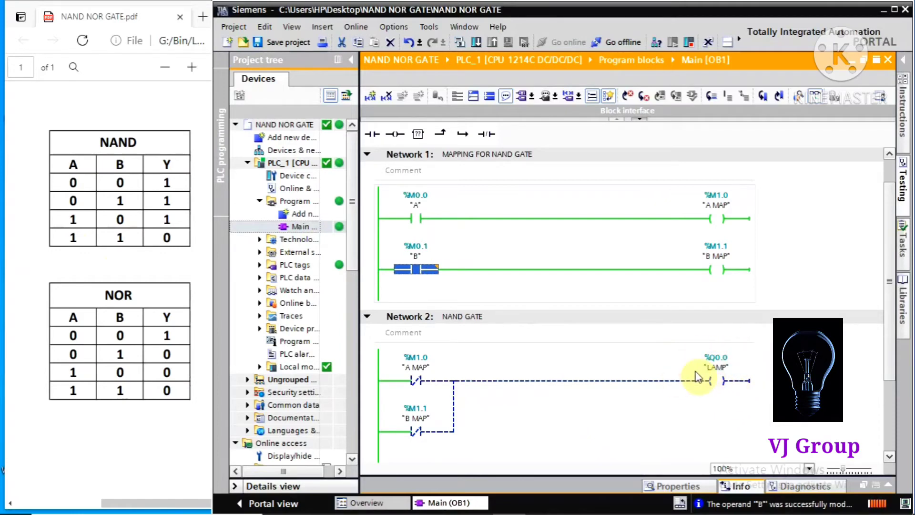
pyautogui.moveTo(652, 349)
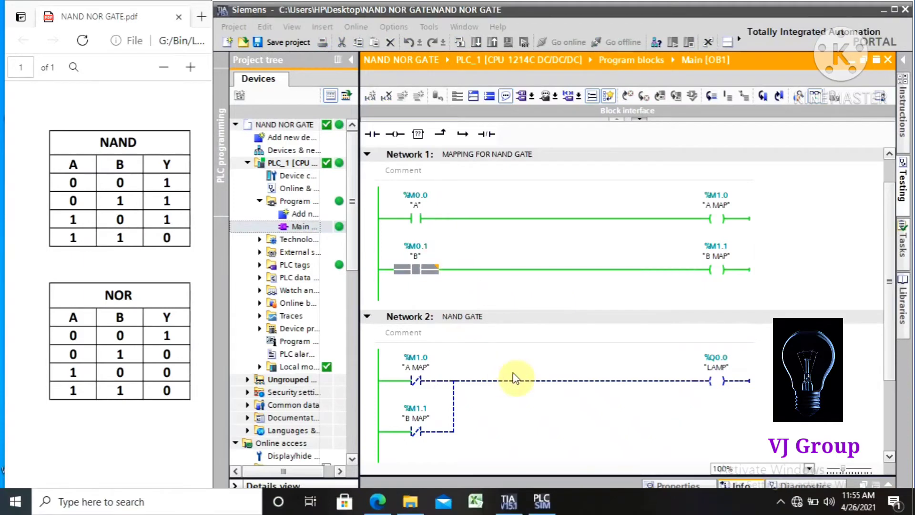
pyautogui.moveTo(685, 385)
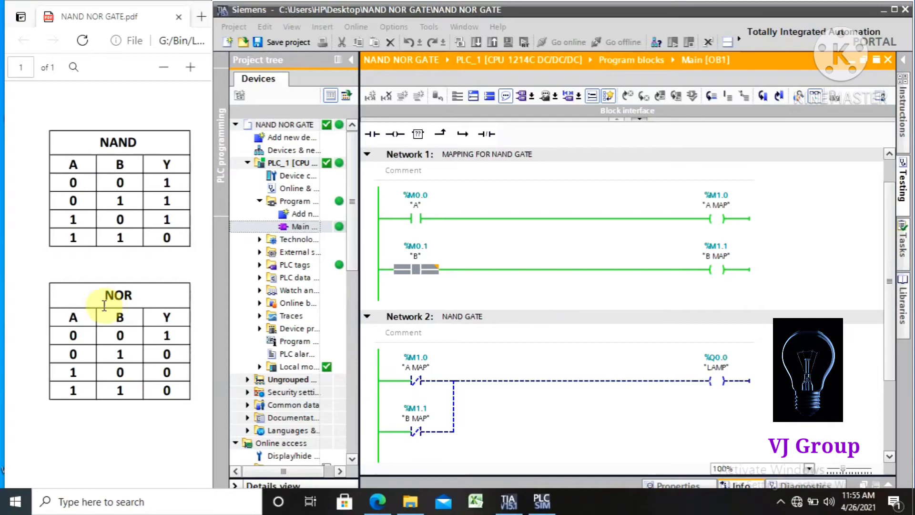
pyautogui.moveTo(412, 225)
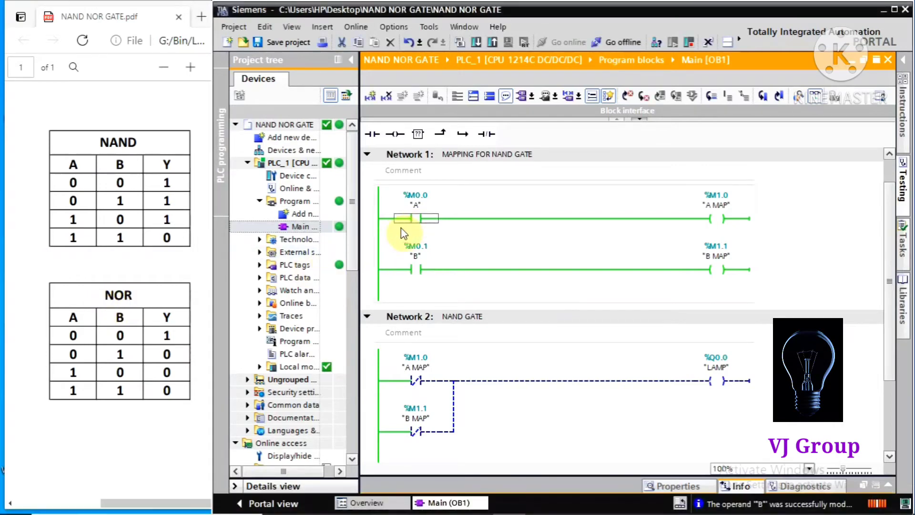
# Step: Rework Network 2 into series NC contacts M1.0 and M1.1 driving the Q0.0 LAMP coil
pyautogui.click(412, 219)
pyautogui.write('OR')
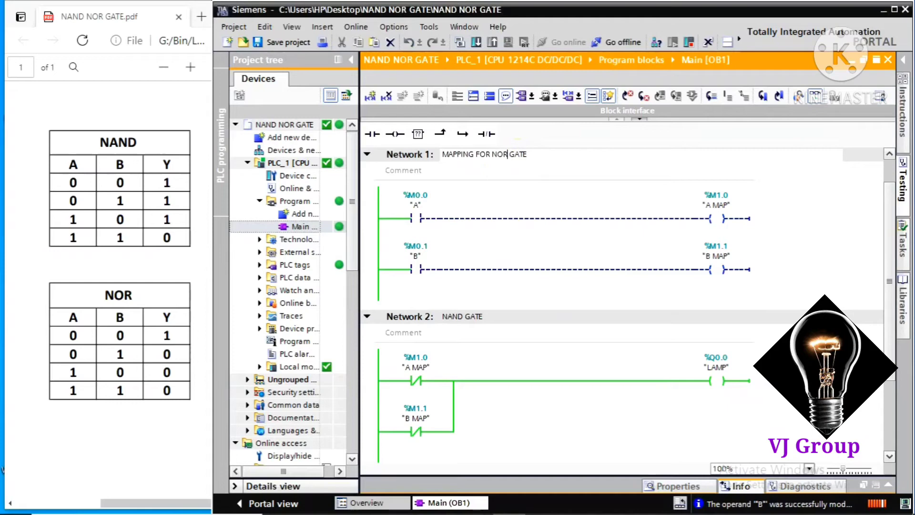
pyautogui.click(461, 317)
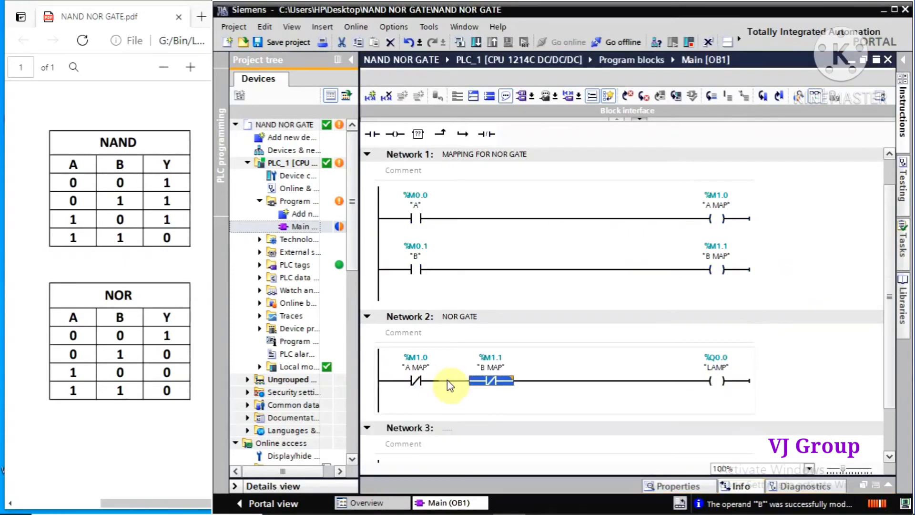
pyautogui.click(301, 226)
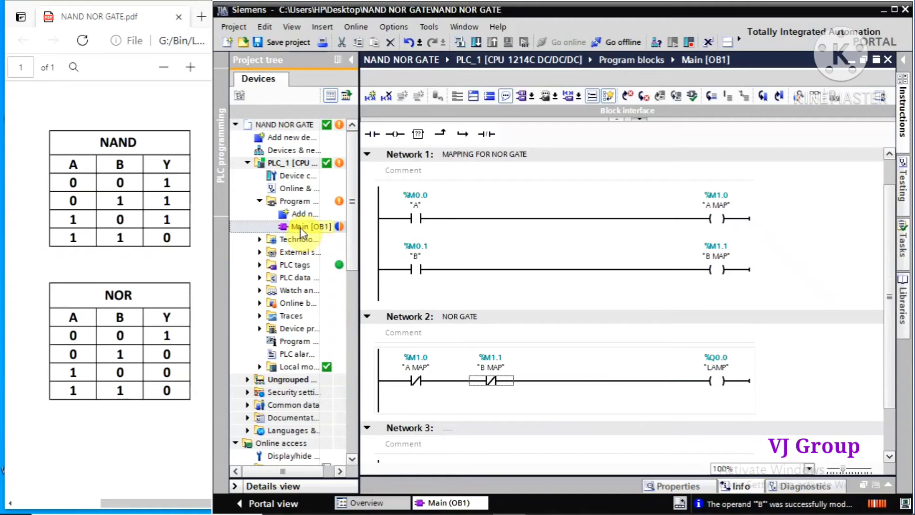
# Step: Download the changed Main [OB1] software, load and finish, then hide the Info pane
pyautogui.rightClick(304, 226)
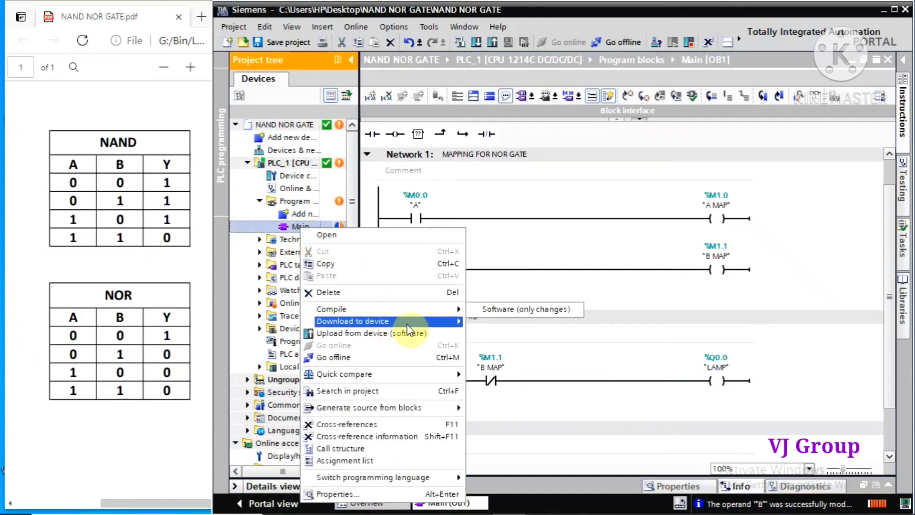
pyautogui.click(353, 321)
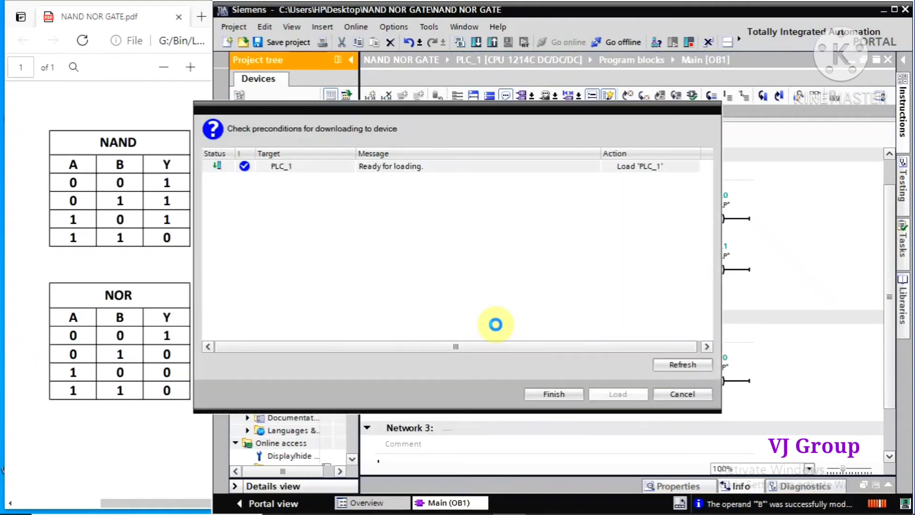
pyautogui.click(617, 394)
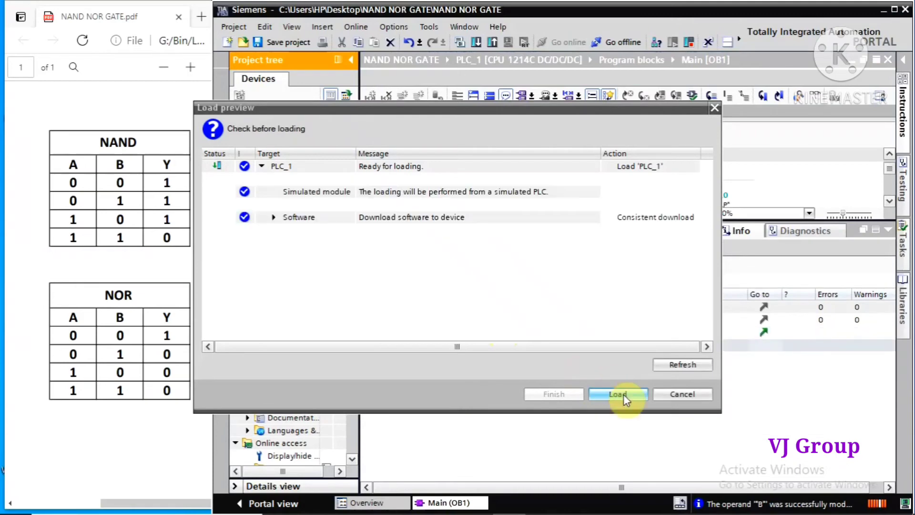
pyautogui.click(618, 394)
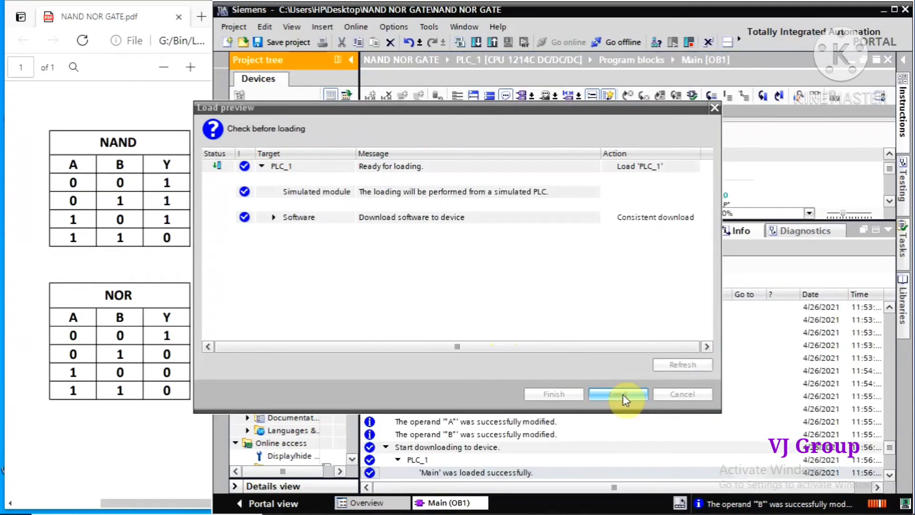
pyautogui.click(618, 394)
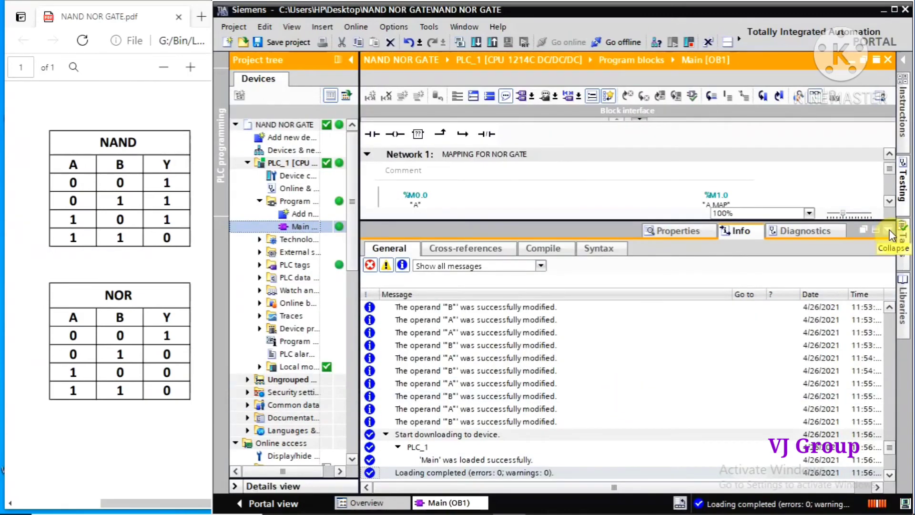
pyautogui.click(887, 231)
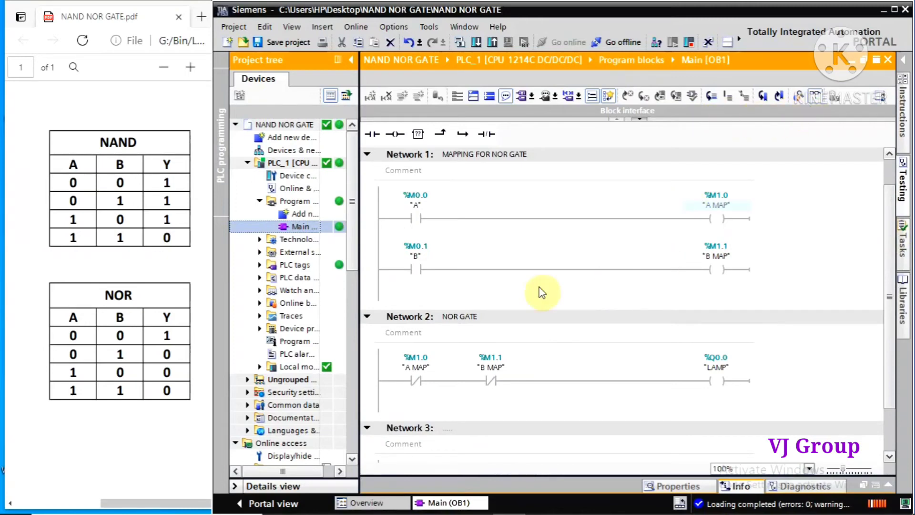
pyautogui.moveTo(510, 299)
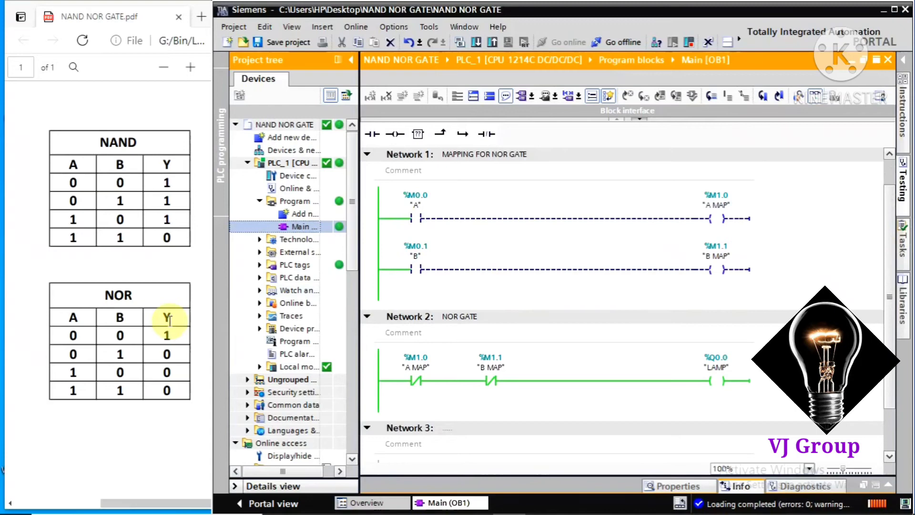
pyautogui.moveTo(389, 409)
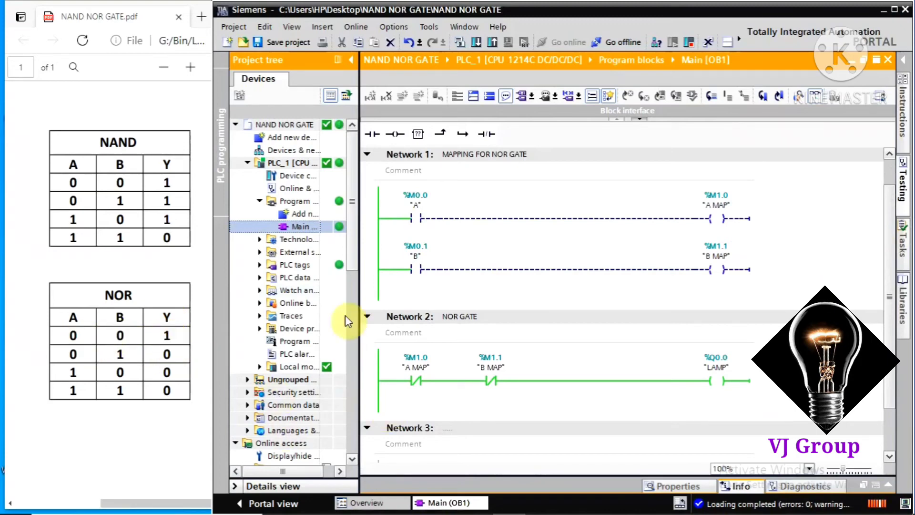
# Step: Toggle operands B and A online, confirming LAMP stays off once A is on
pyautogui.click(415, 270)
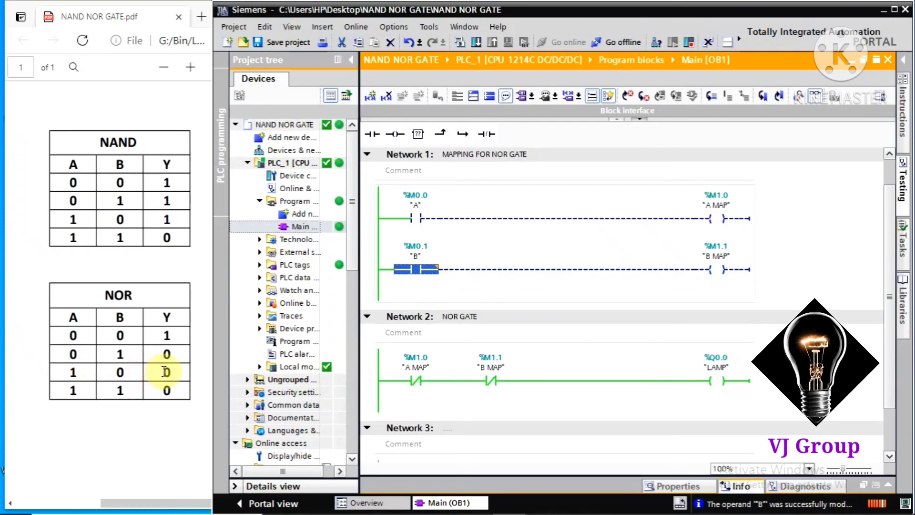
pyautogui.click(415, 218)
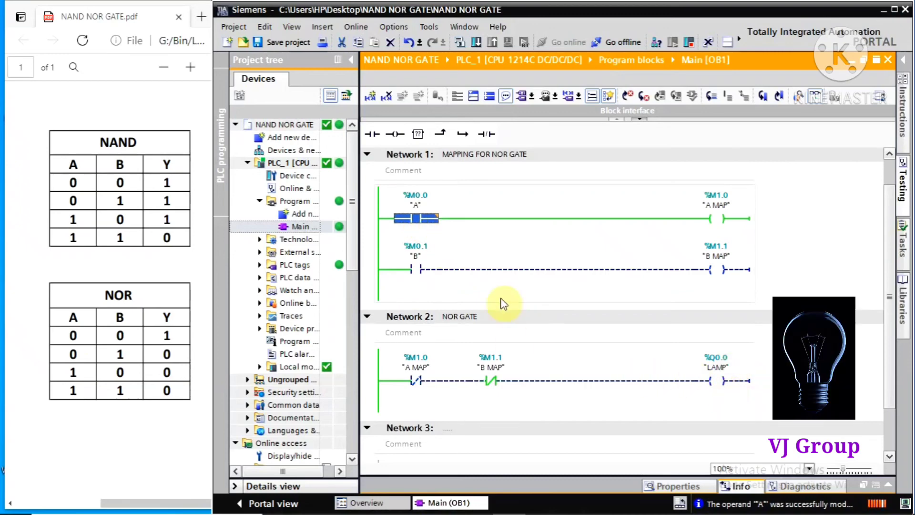
pyautogui.moveTo(71, 399)
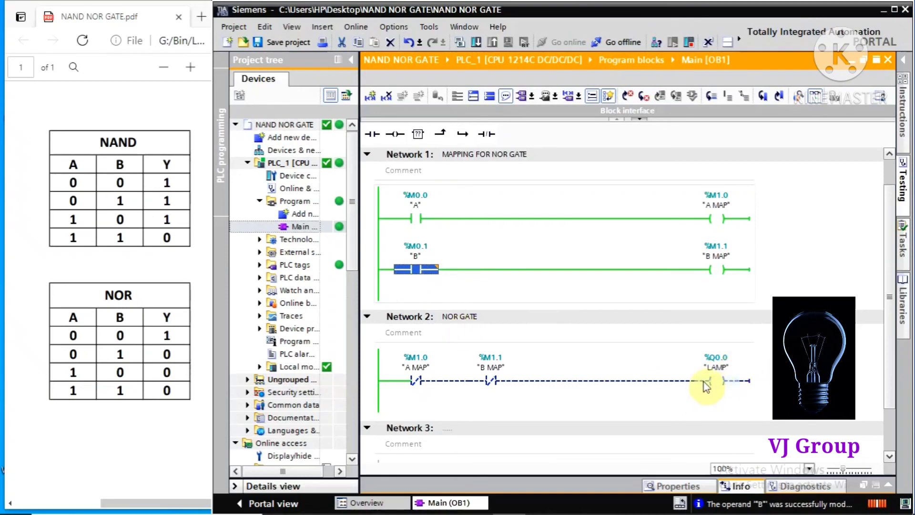
pyautogui.moveTo(677, 404)
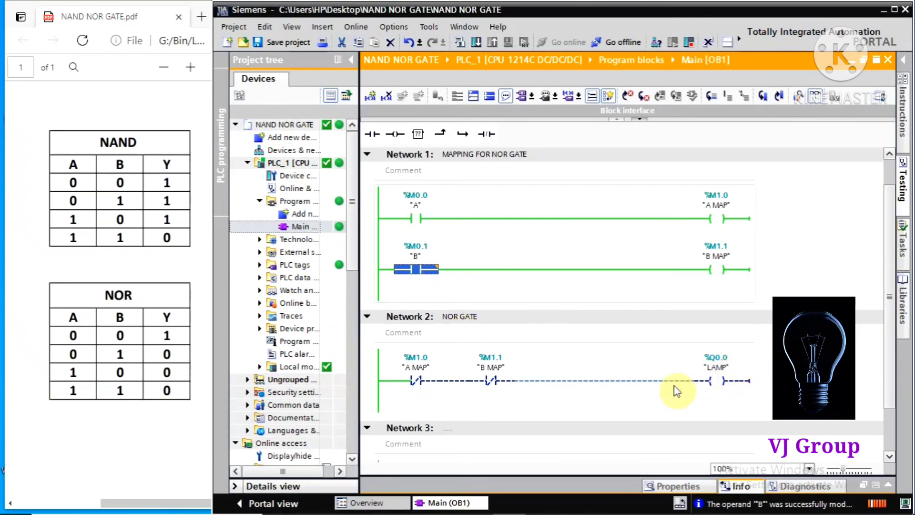